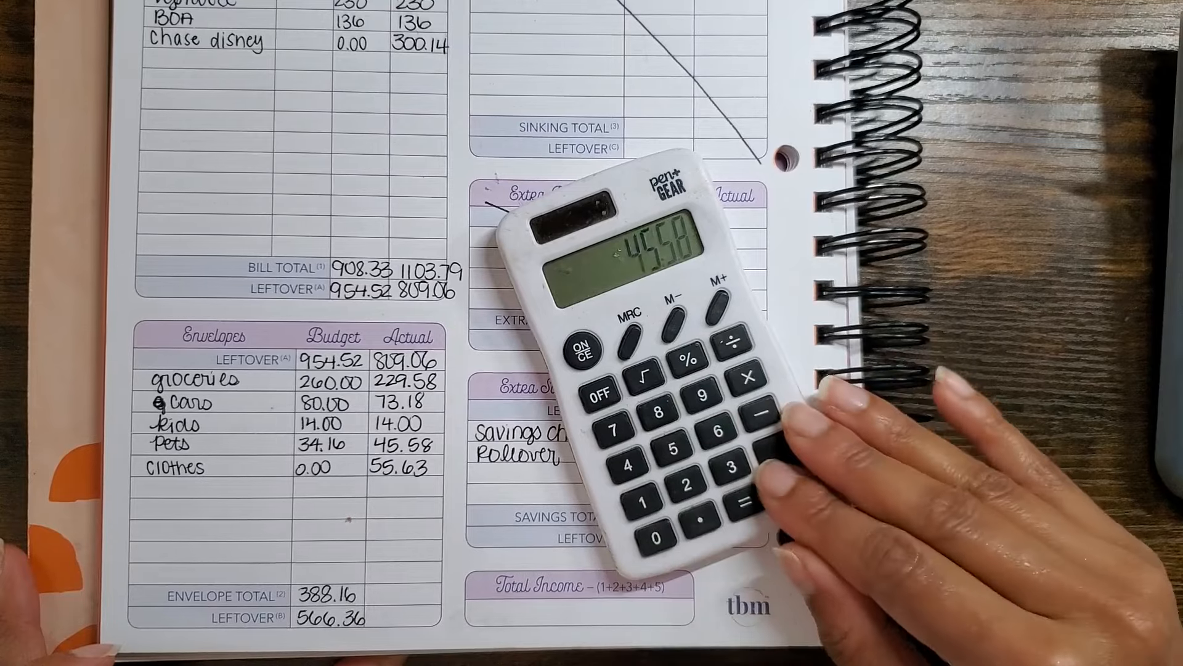
Step: Add the clothes actual 55.63 on the calculator to reach an envelope total of 417.97
{"action": "left_click", "coordinate": [769, 449]}
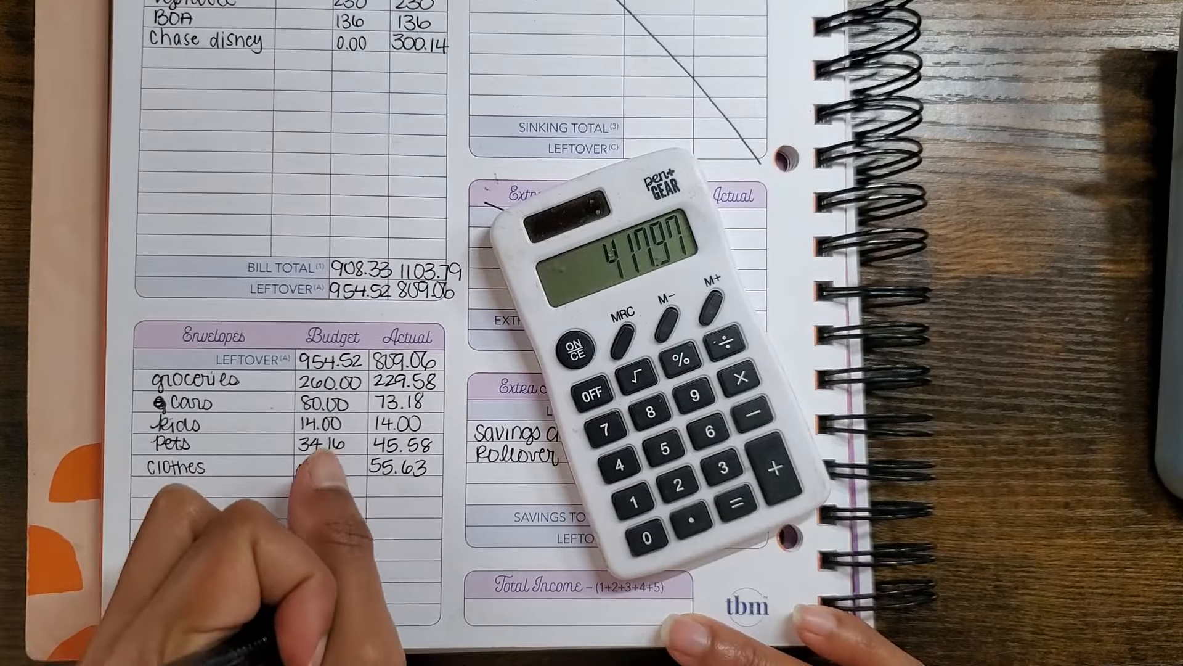
{"action": "type", "text": "0.00"}
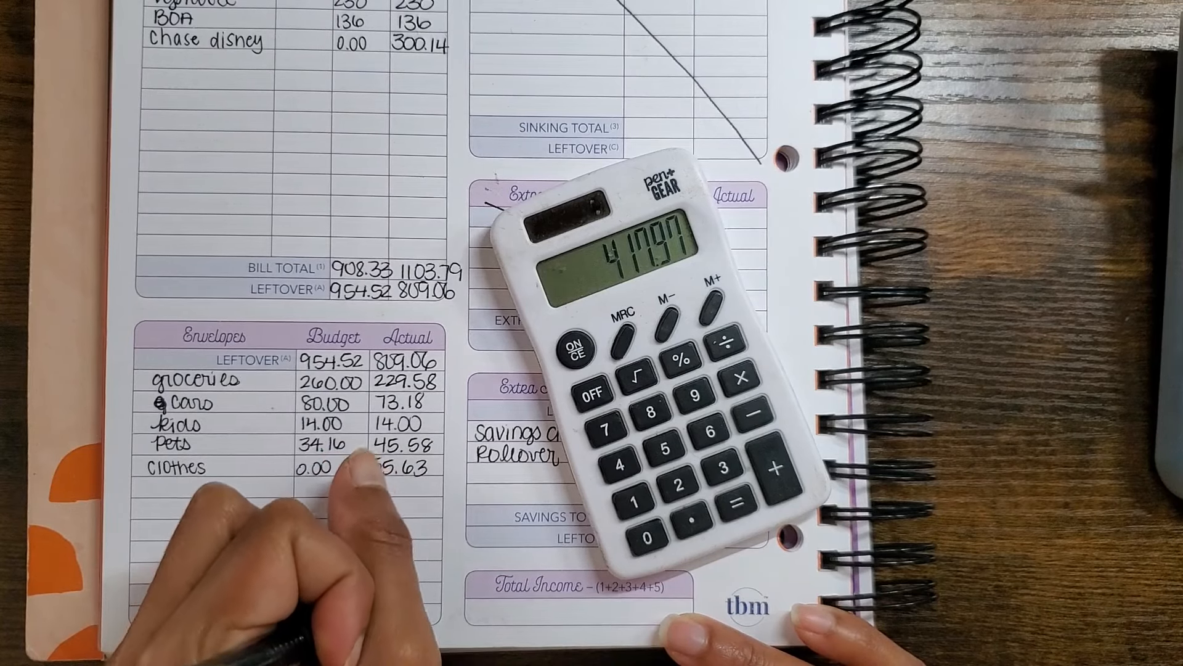